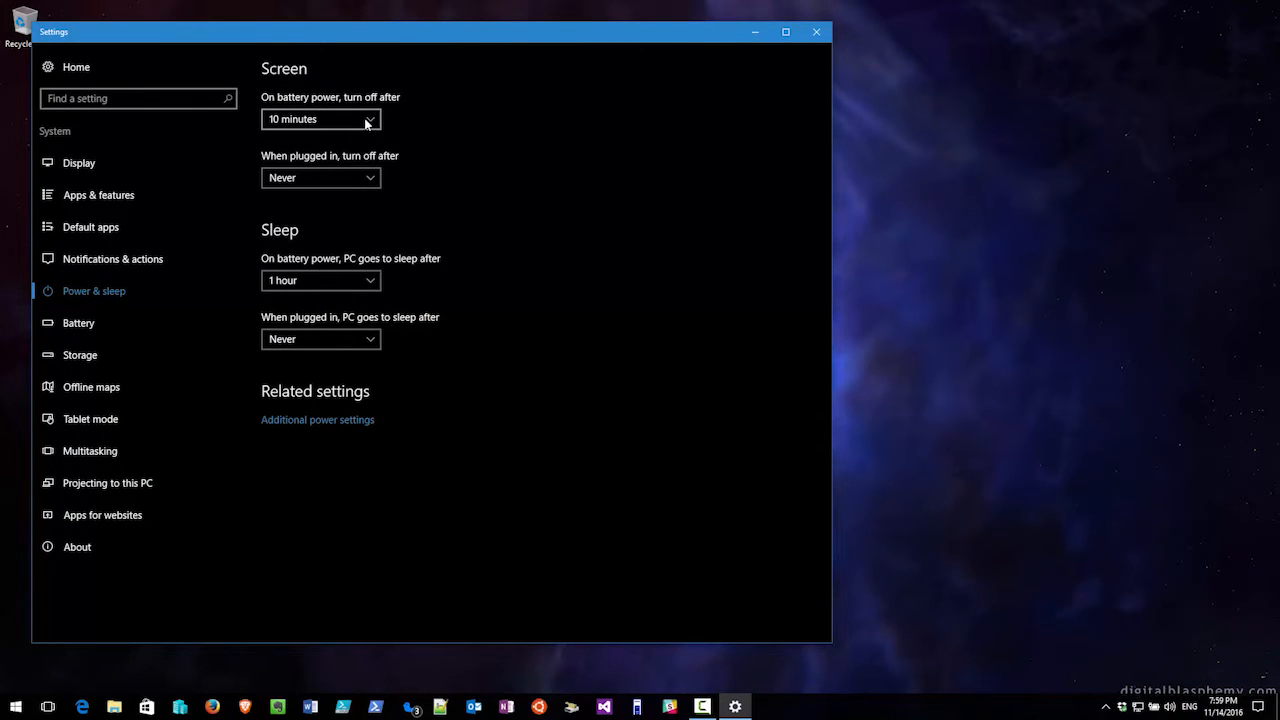
# Set sleep timeouts to 30 minutes on battery and 3 hours when plugged in.
pyautogui.click(320, 120)
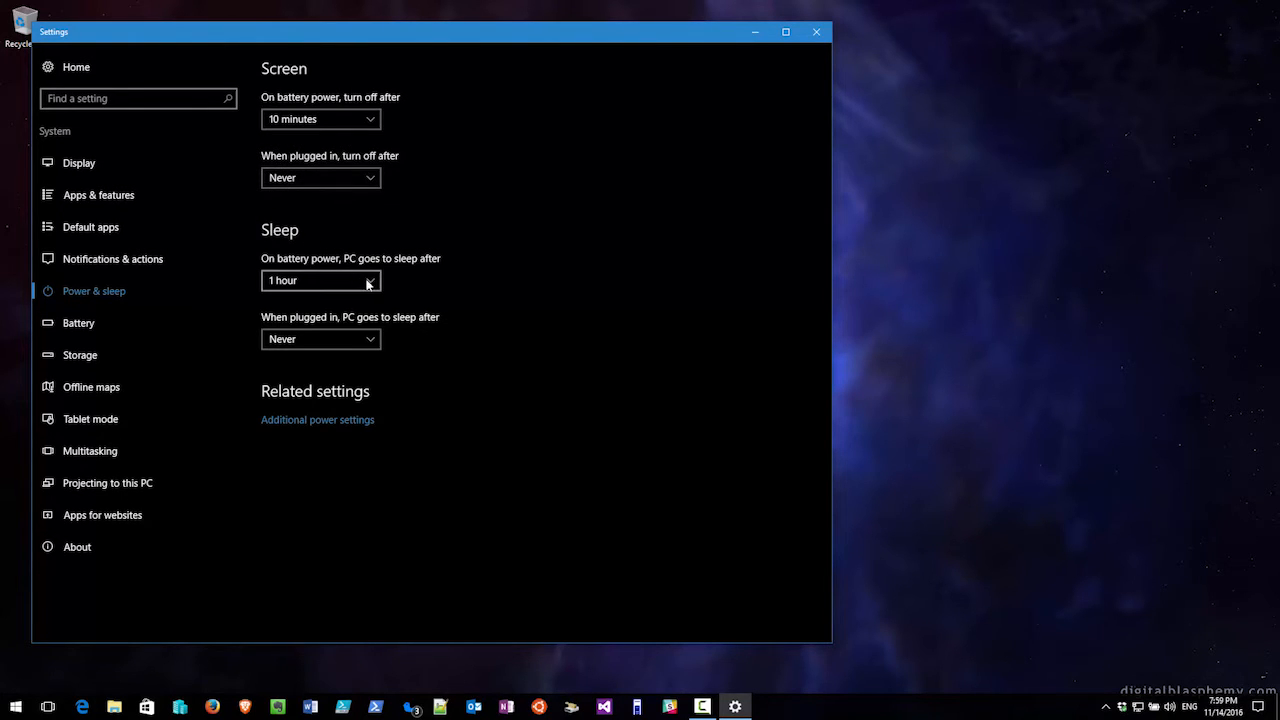
pyautogui.click(320, 280)
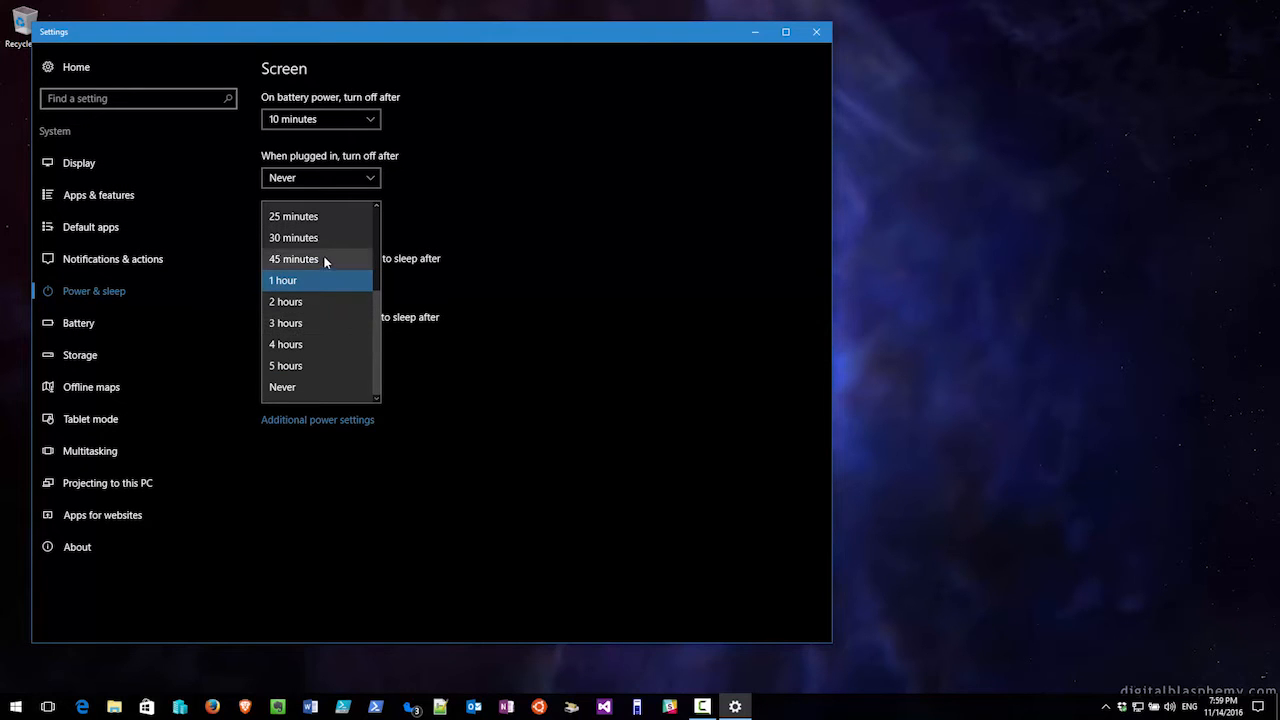
pyautogui.click(292, 280)
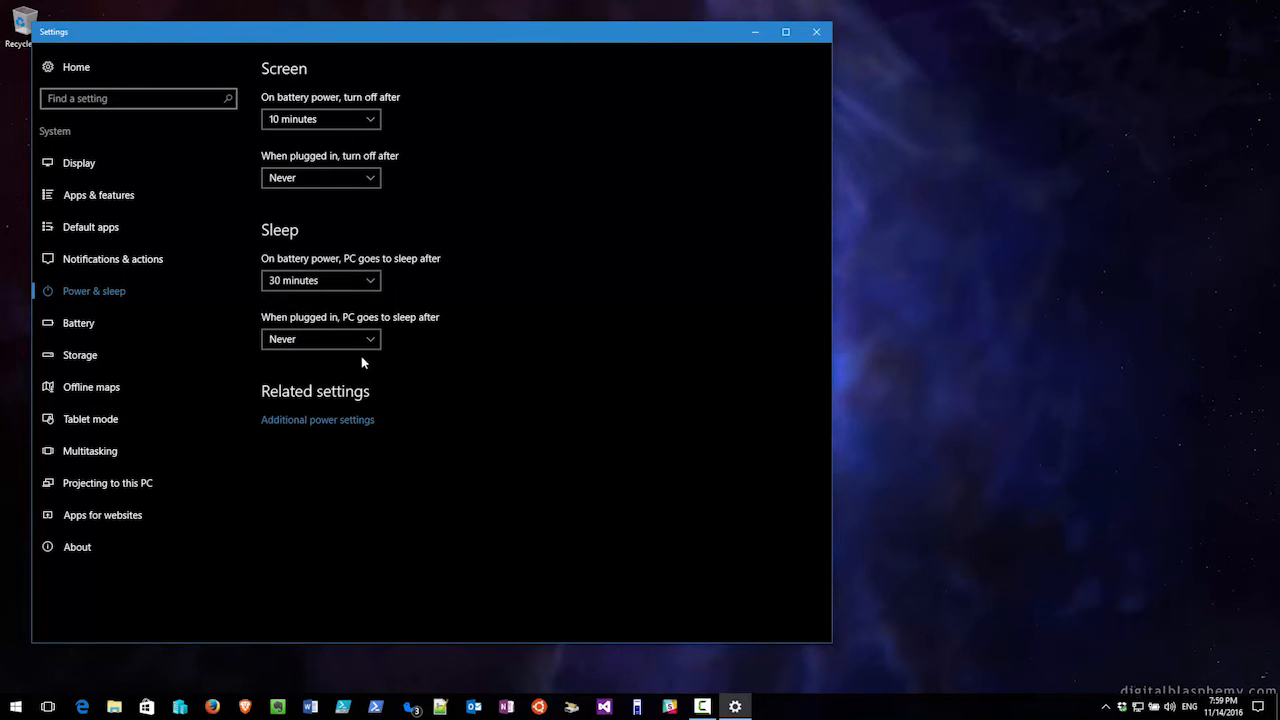
pyautogui.click(320, 176)
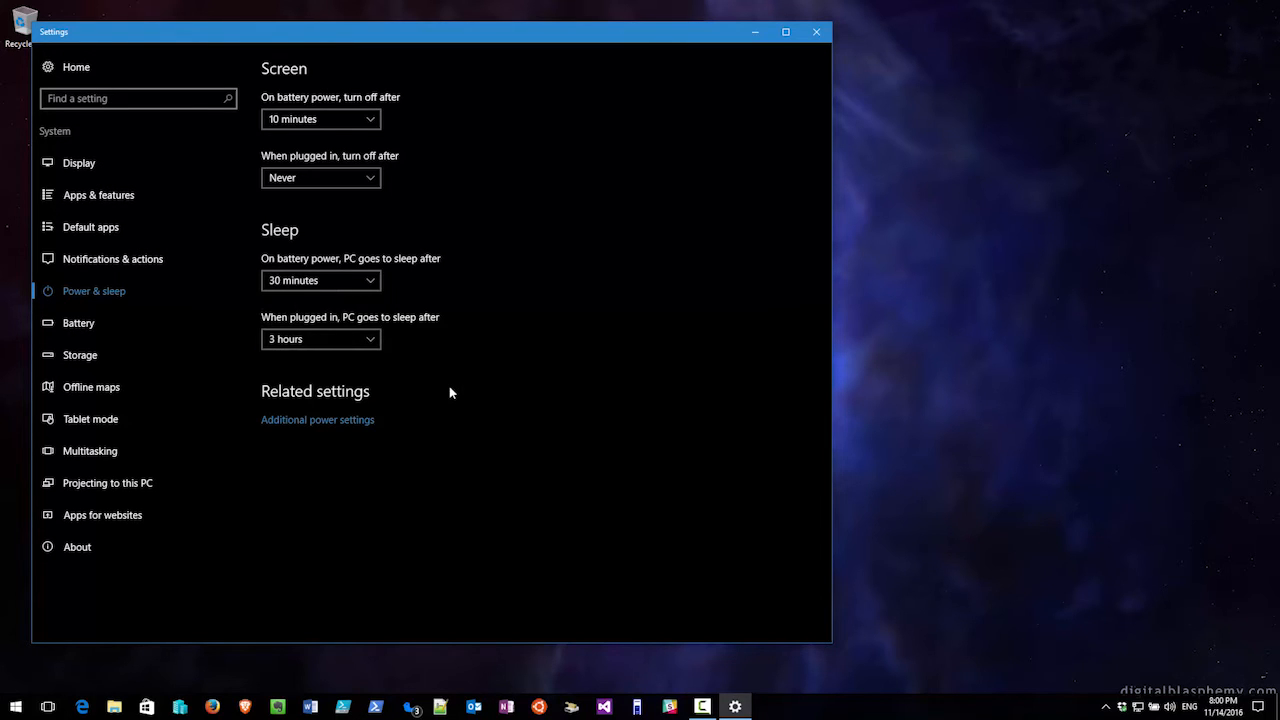
pyautogui.moveTo(338, 432)
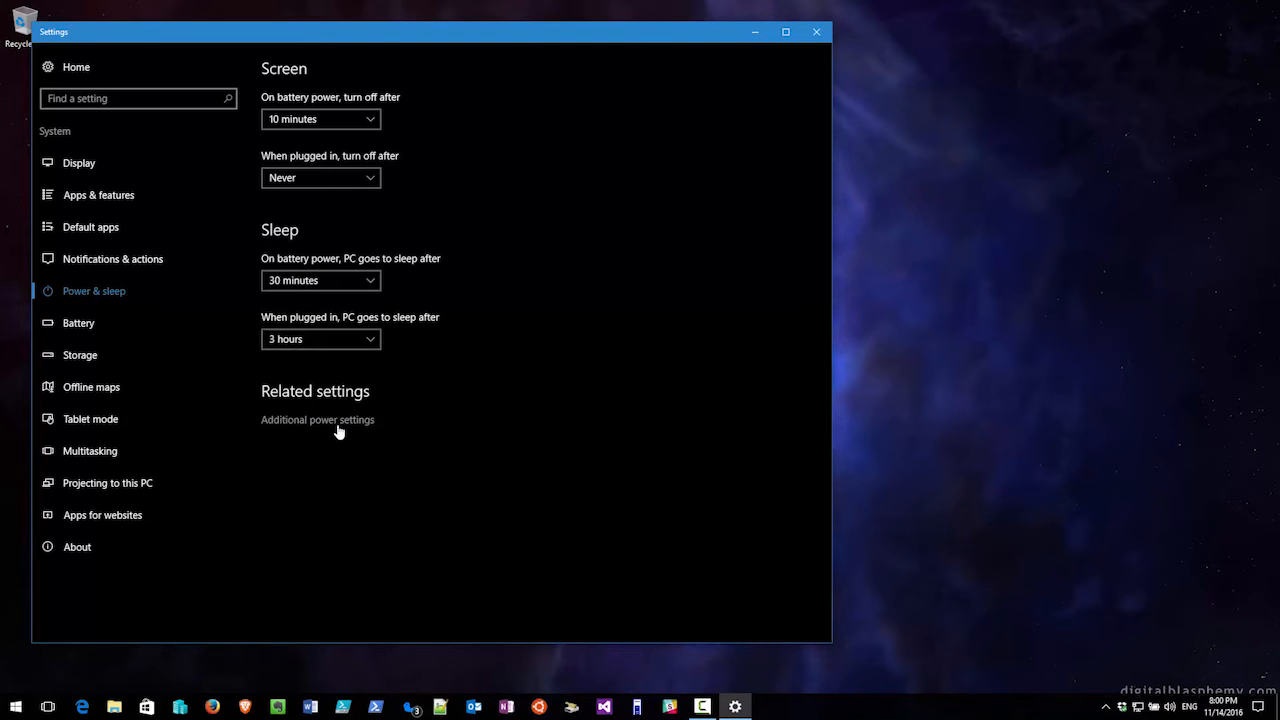
# Via Additional power settings, set the plugged-in lid-close action to Do nothing.
pyautogui.click(316, 420)
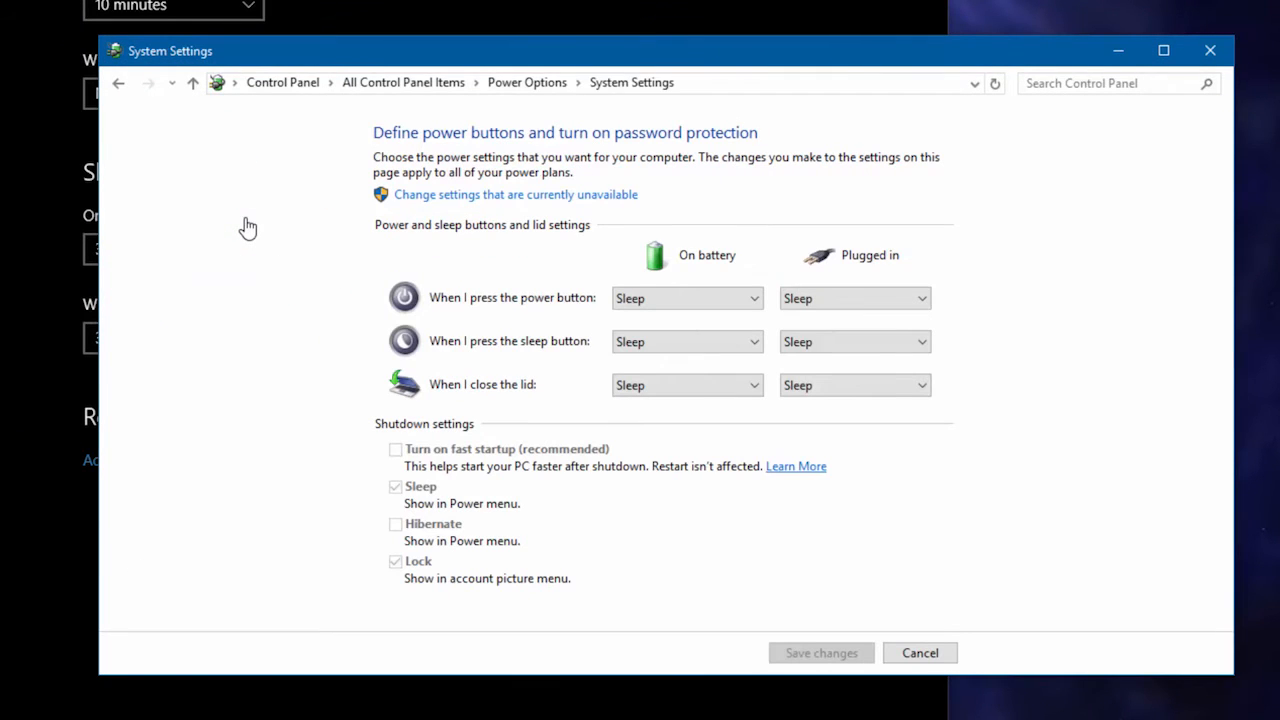
pyautogui.click(688, 384)
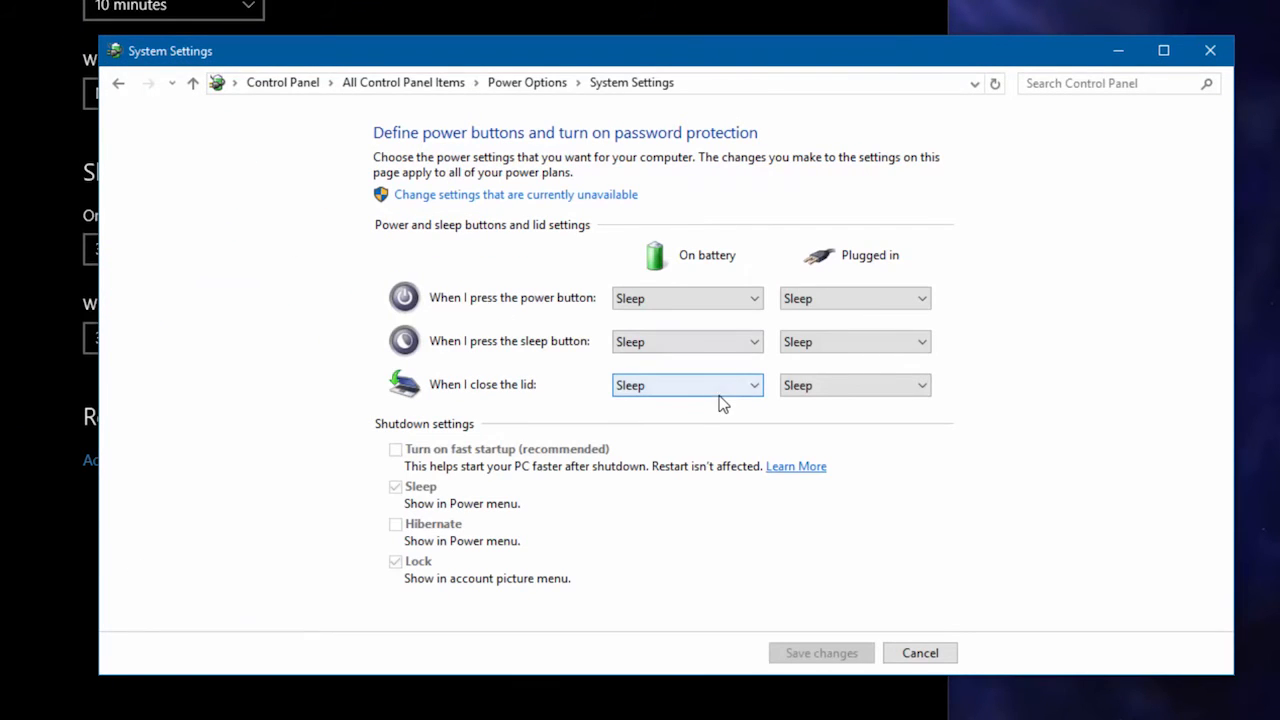
pyautogui.click(852, 384)
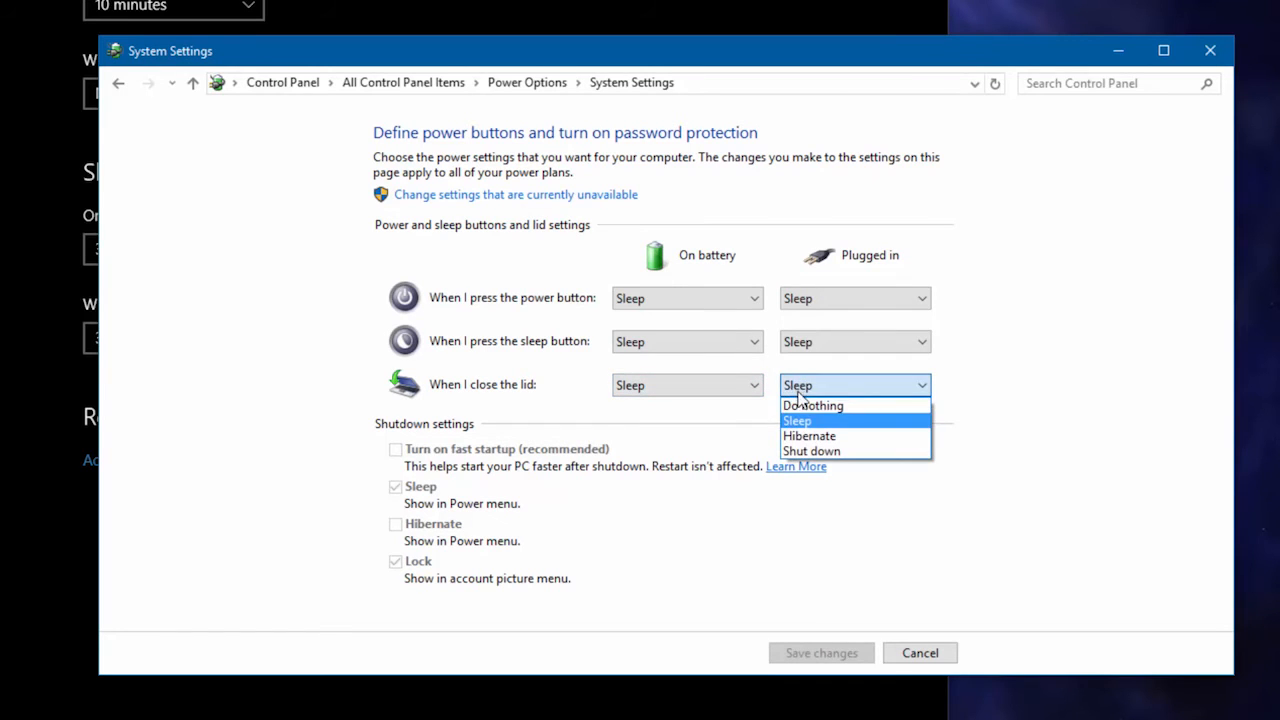
pyautogui.click(812, 404)
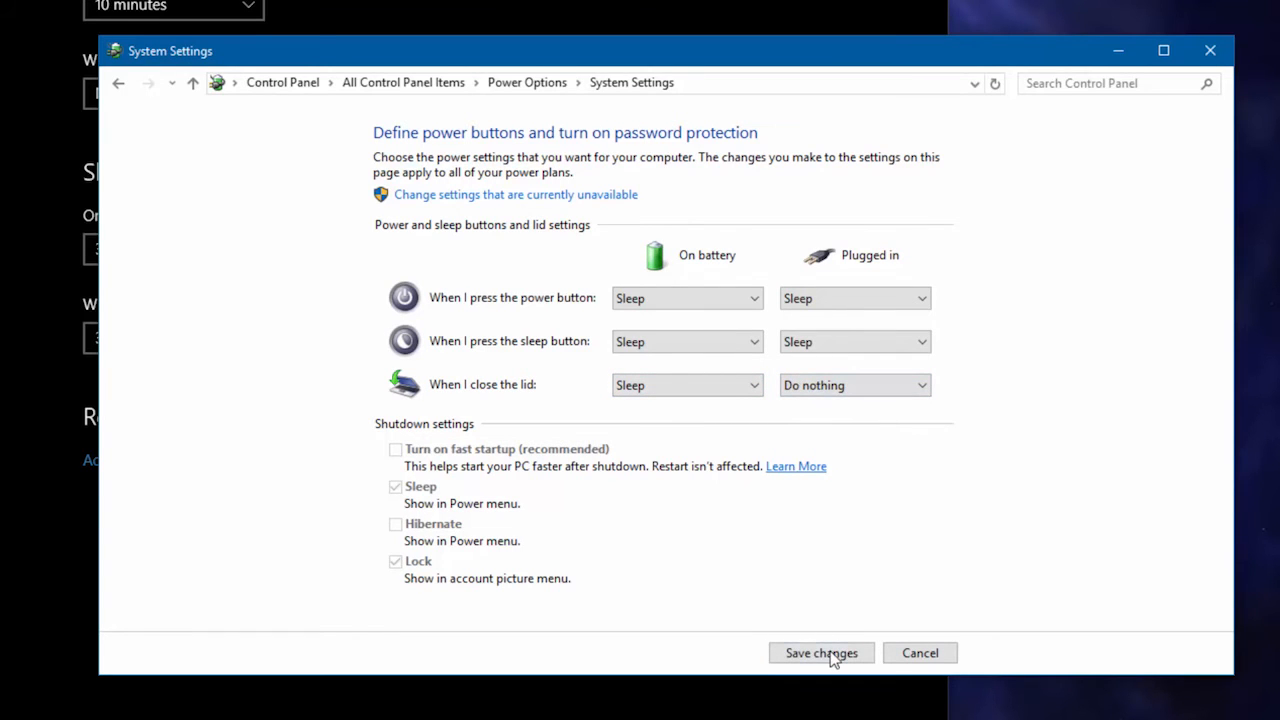